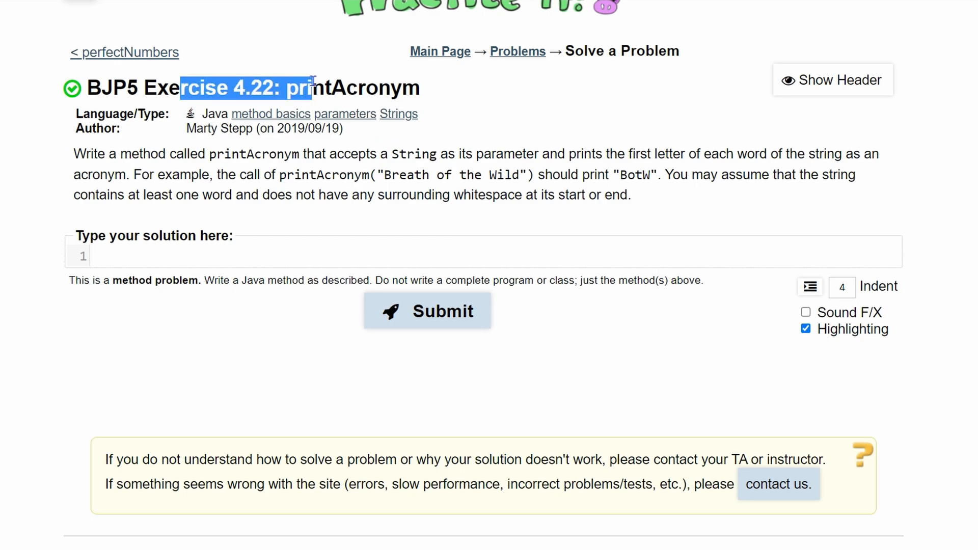
Write the method header public static void printAcronym(String s) { in the solution box.
left_click(223, 155)
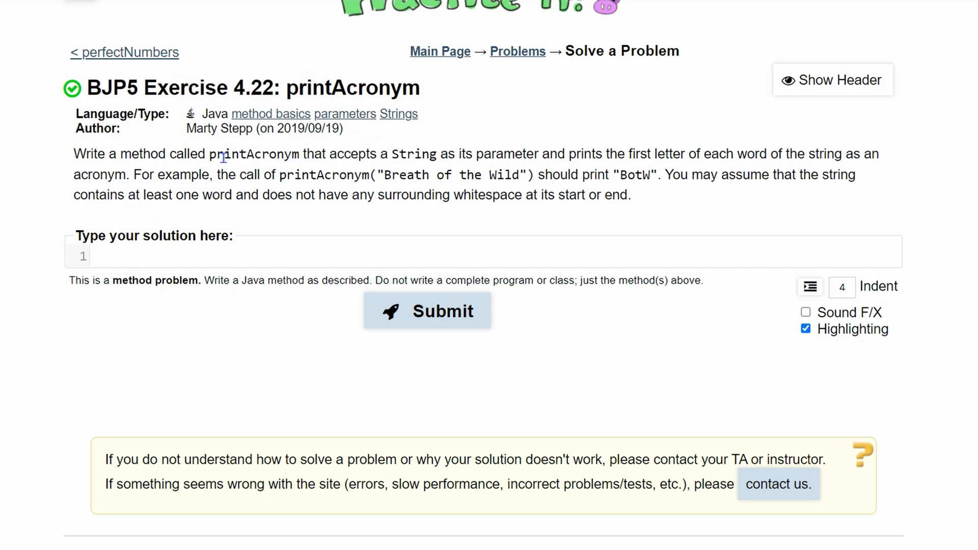
mouse_move(217, 246)
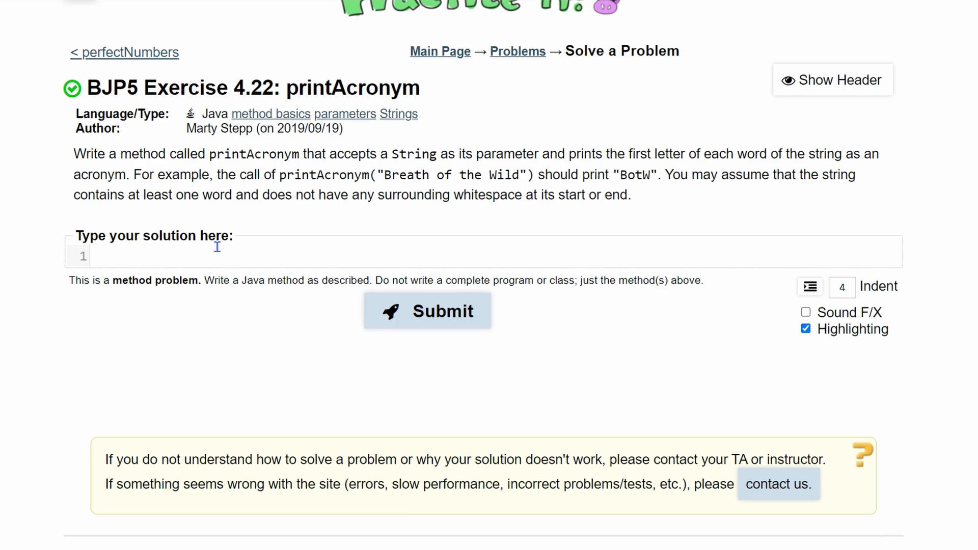
mouse_move(197, 235)
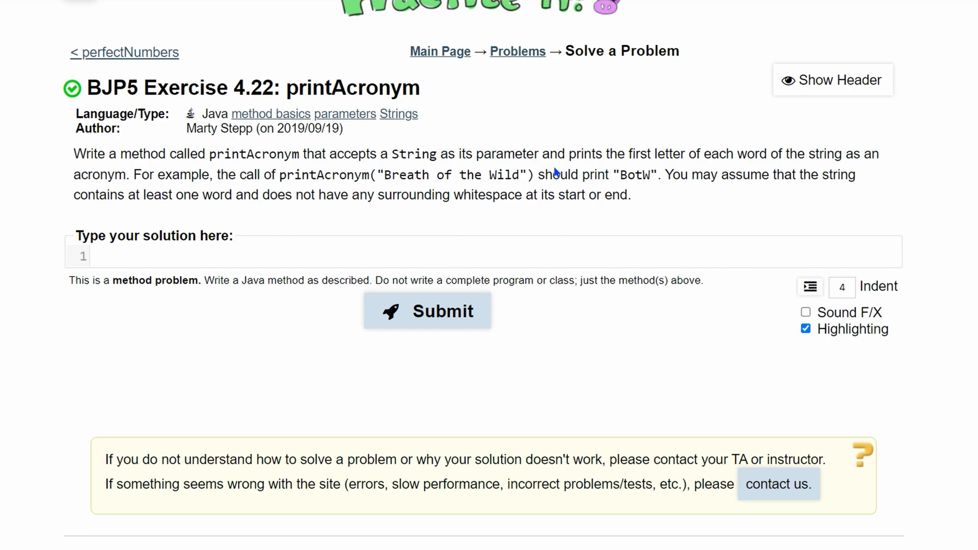
left_click_drag(544, 174, 649, 174)
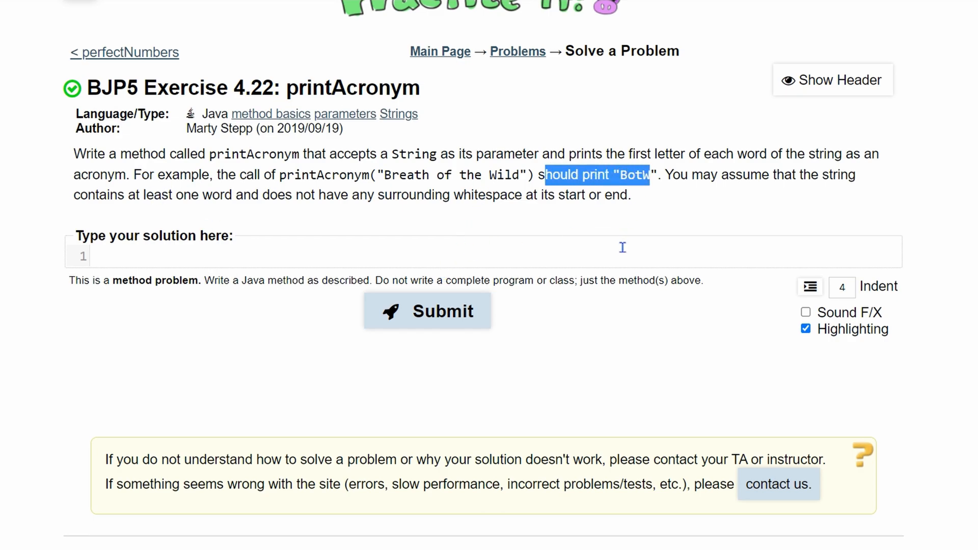
type("puvli")
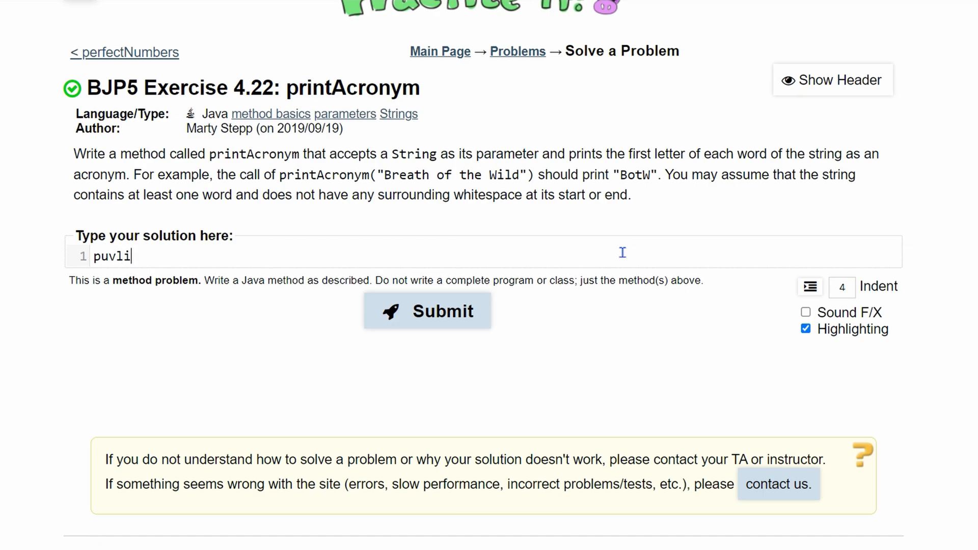
type("public static")
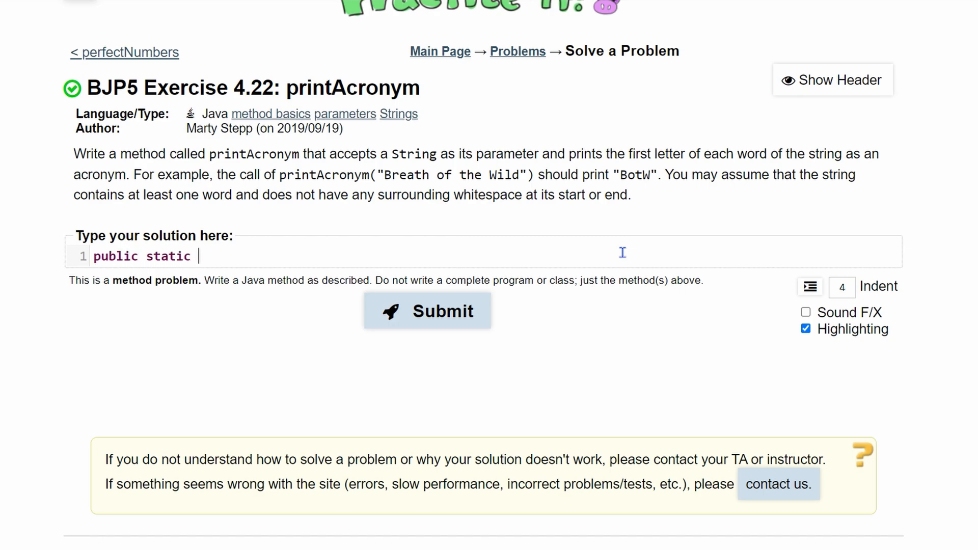
type("void printAcronym")
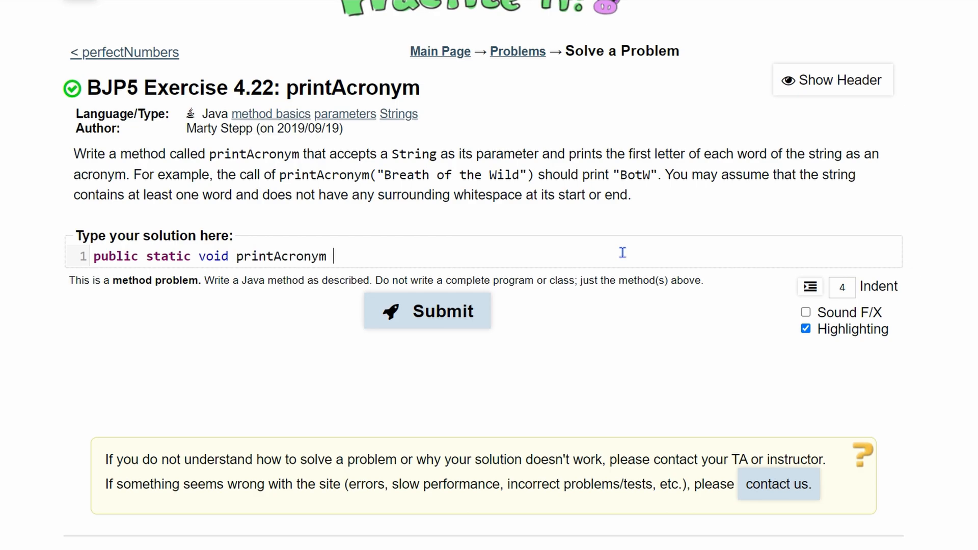
type("()")
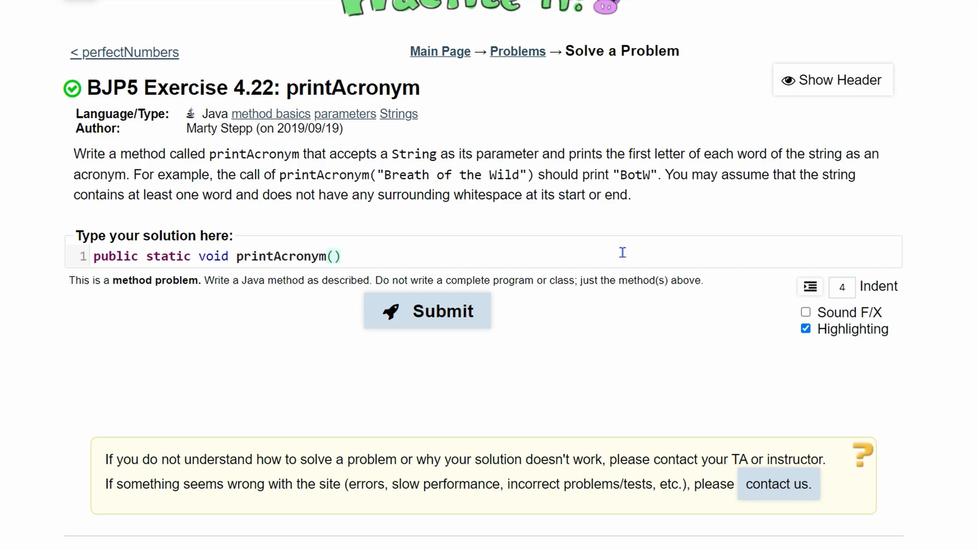
type("Strin")
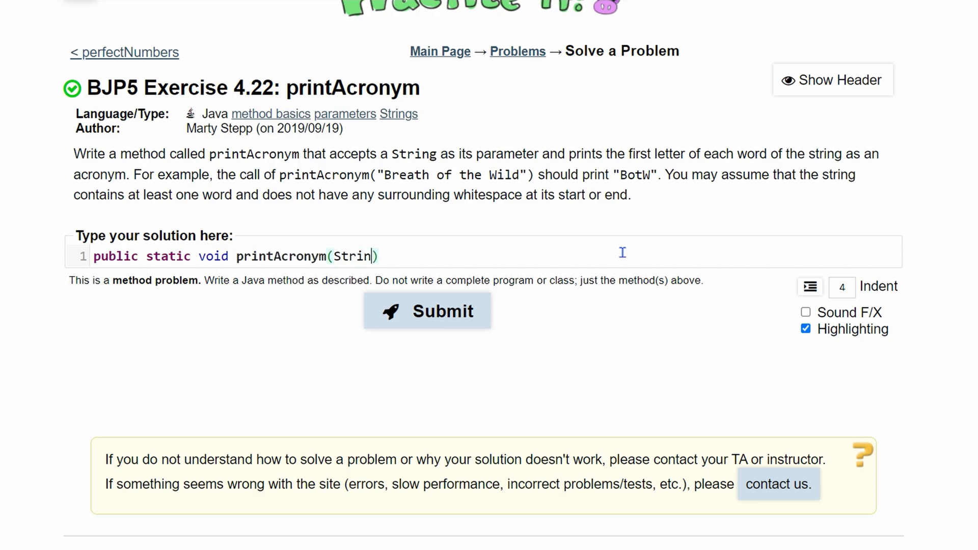
type("g s")
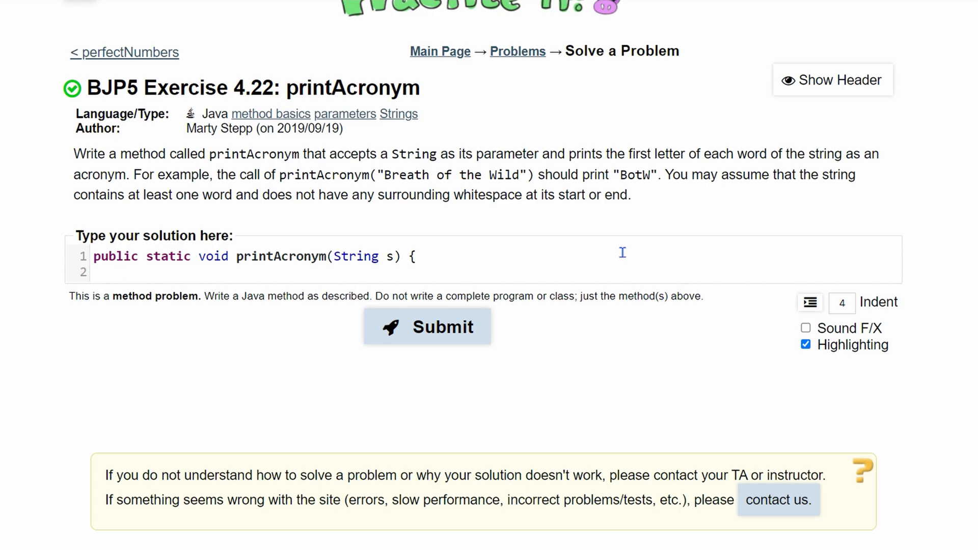
Declare StringTokenizer str = new StringTokenizer(s, " "); as the first body line.
type("S")
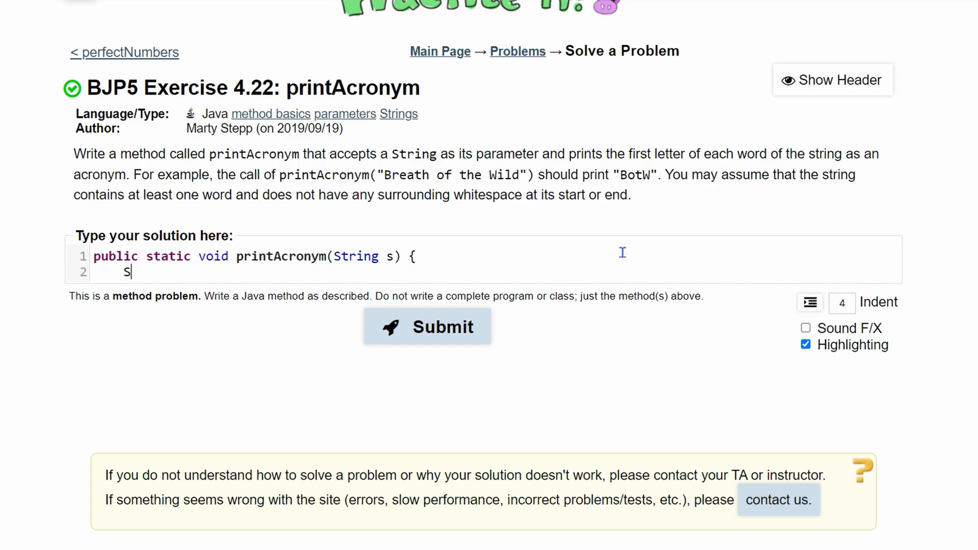
type("tring")
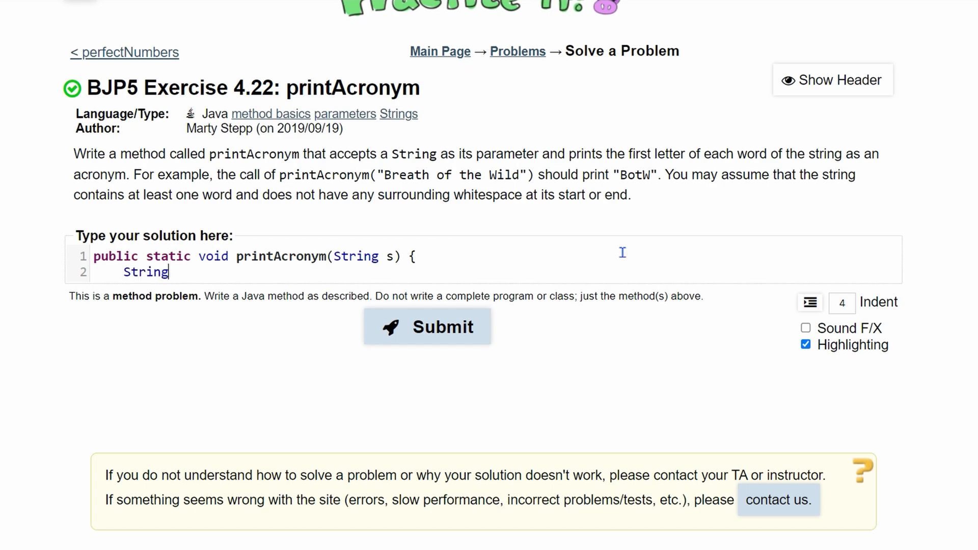
type("Tokenizer")
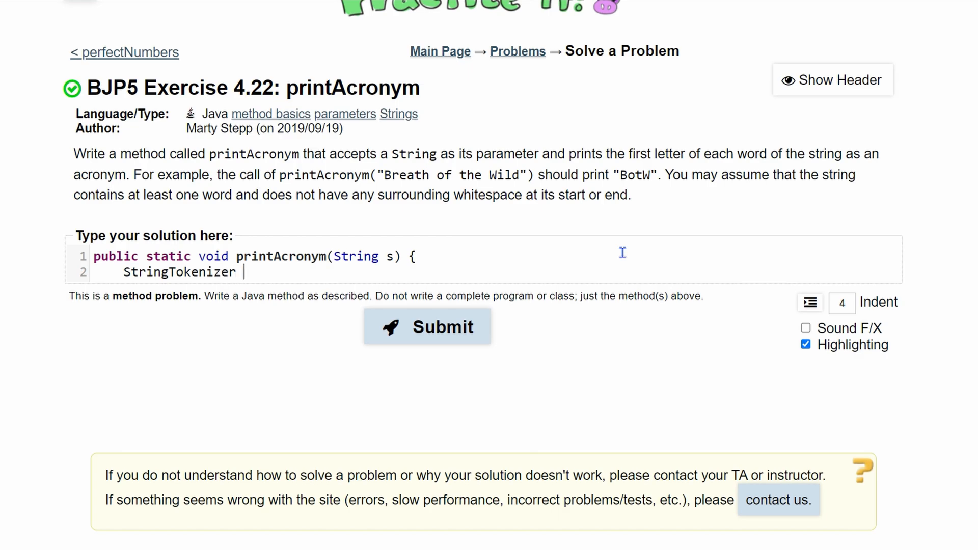
type("str = n")
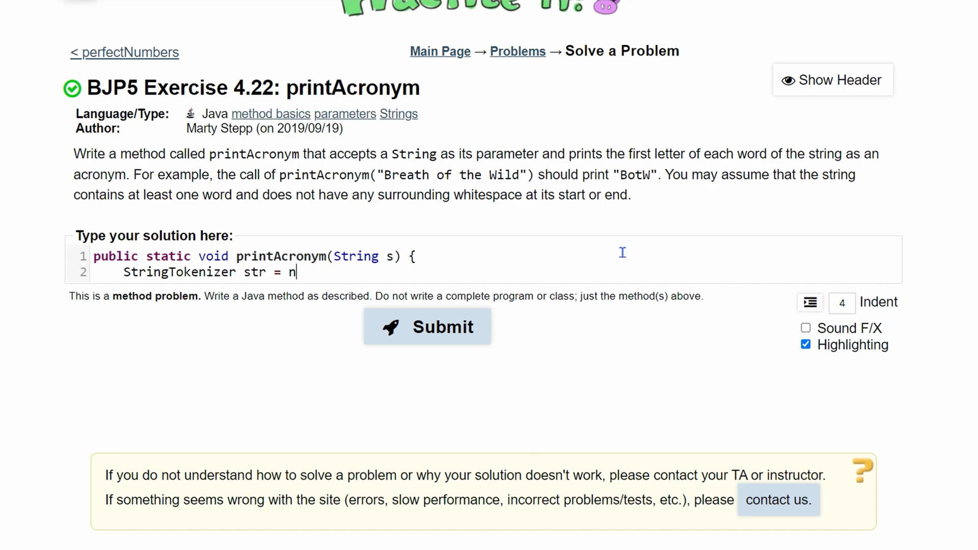
type("ew StringTo")
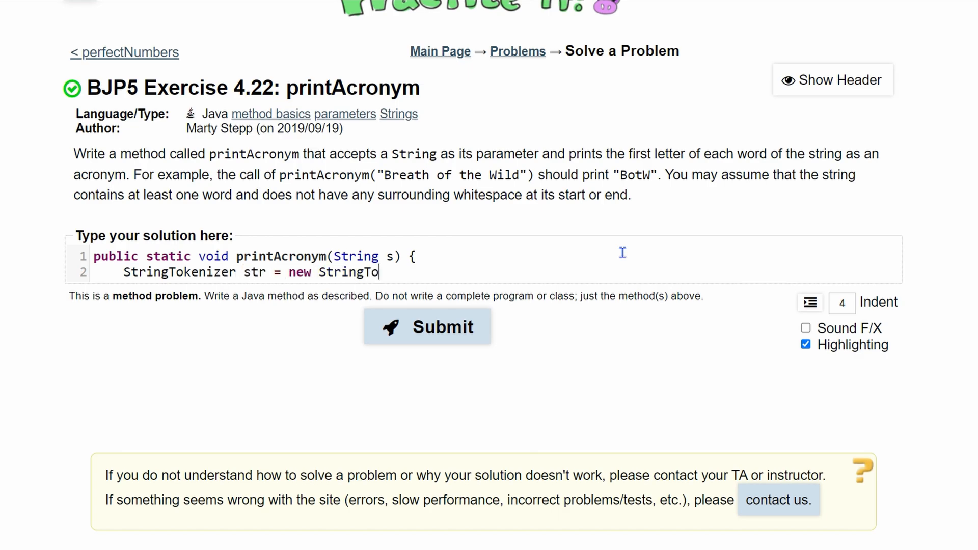
type("kenizer")
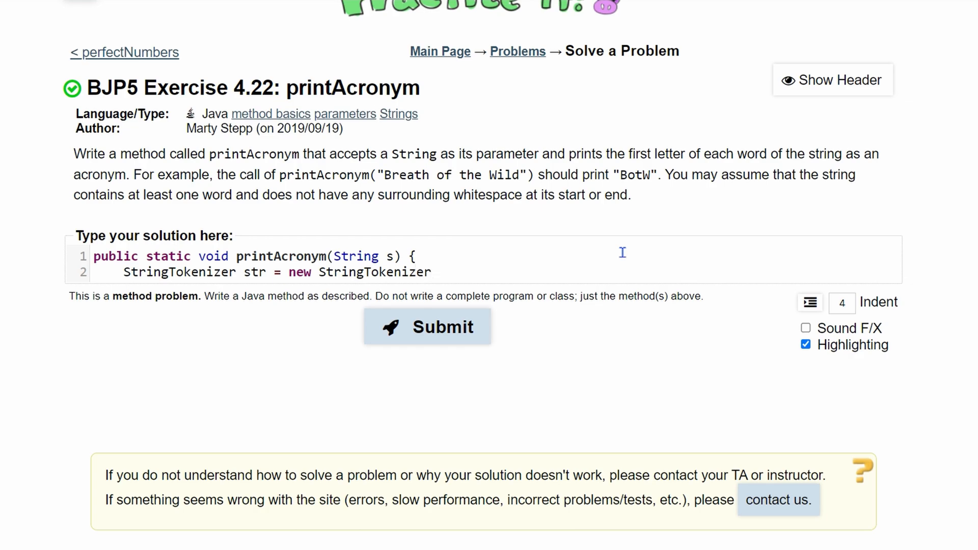
type("();")
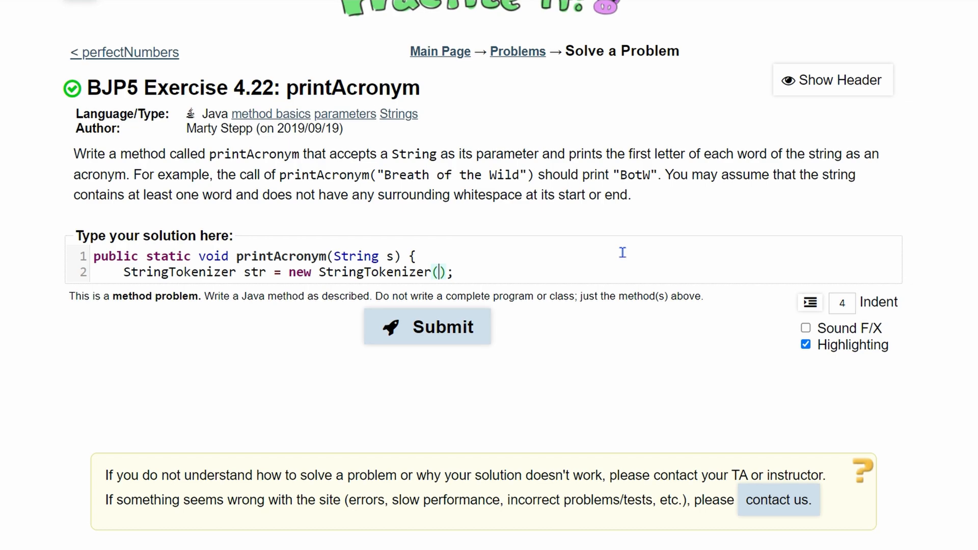
type("s,")
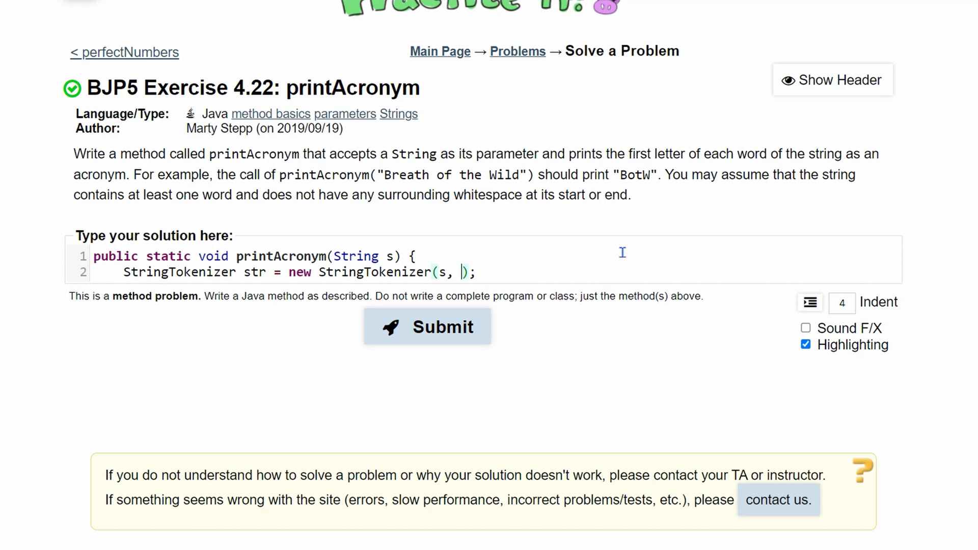
type("\" \"")
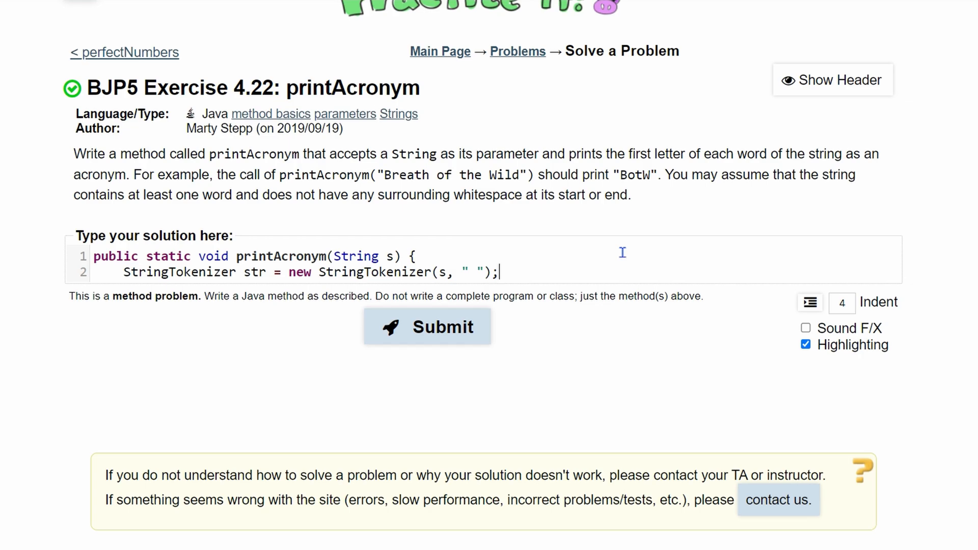
key("Enter")
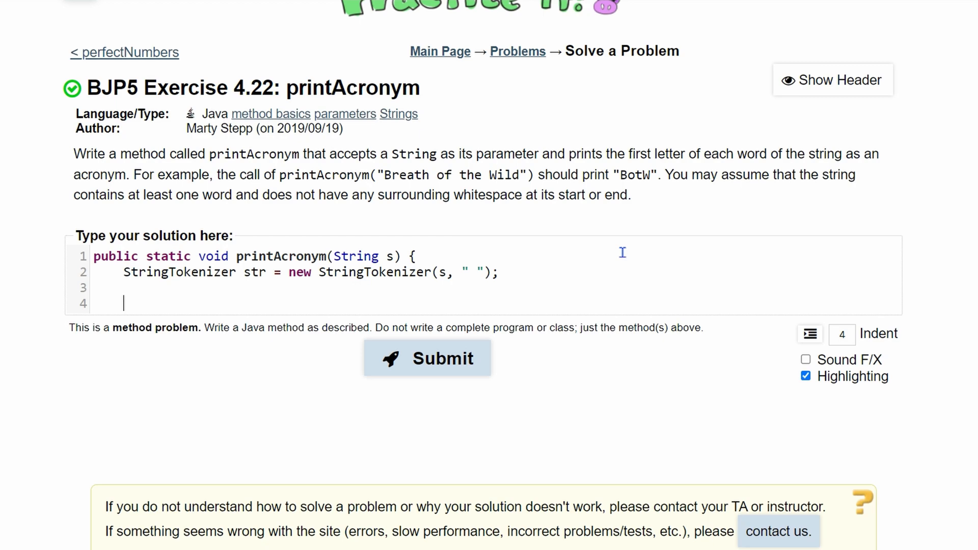
Declare an empty String a, then open while(str.hasMoreTokens()) {.
type("Strti")
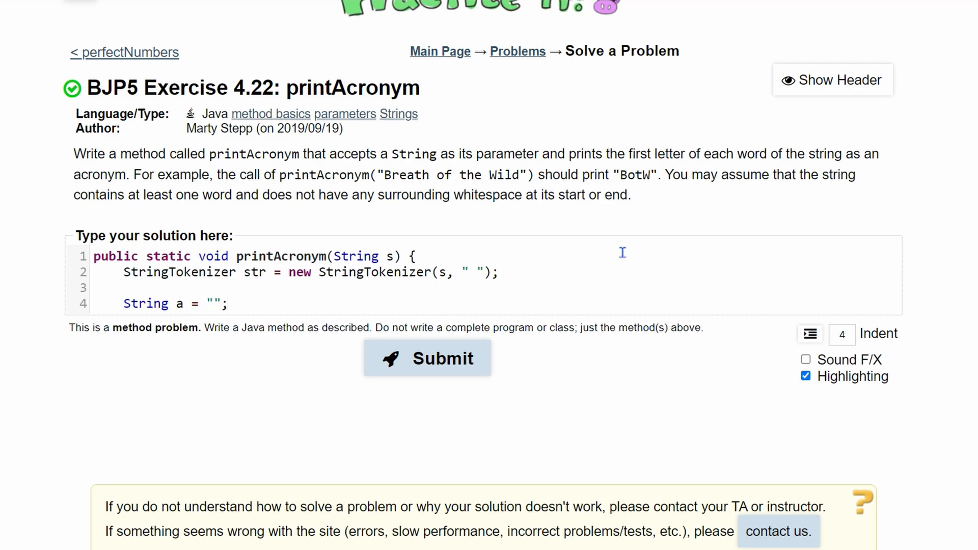
key("Enter")
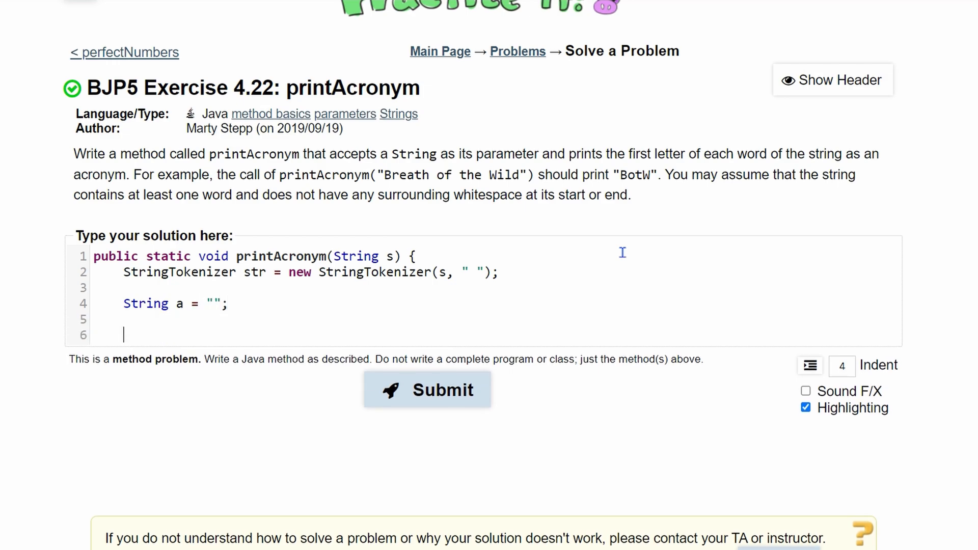
type("while(")
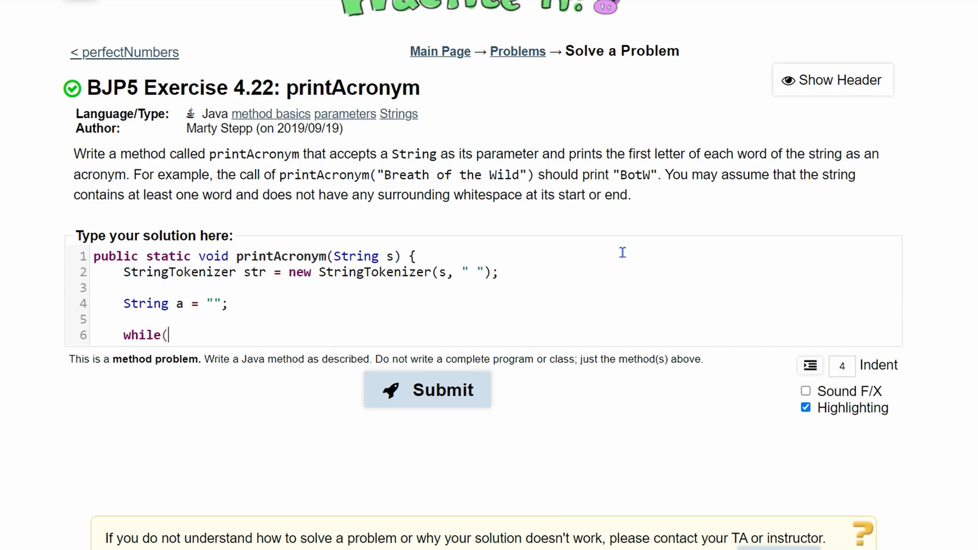
type("str.hasMore")
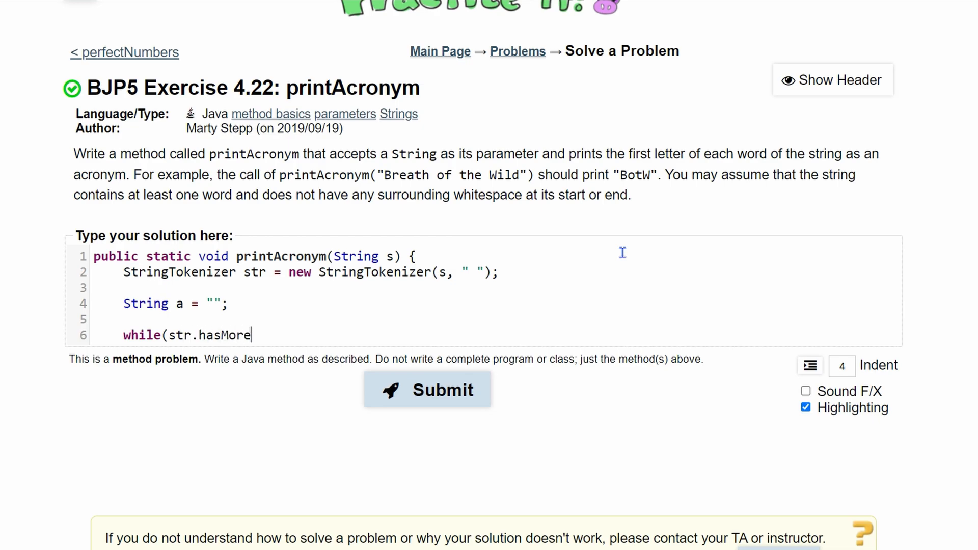
type("Toke")
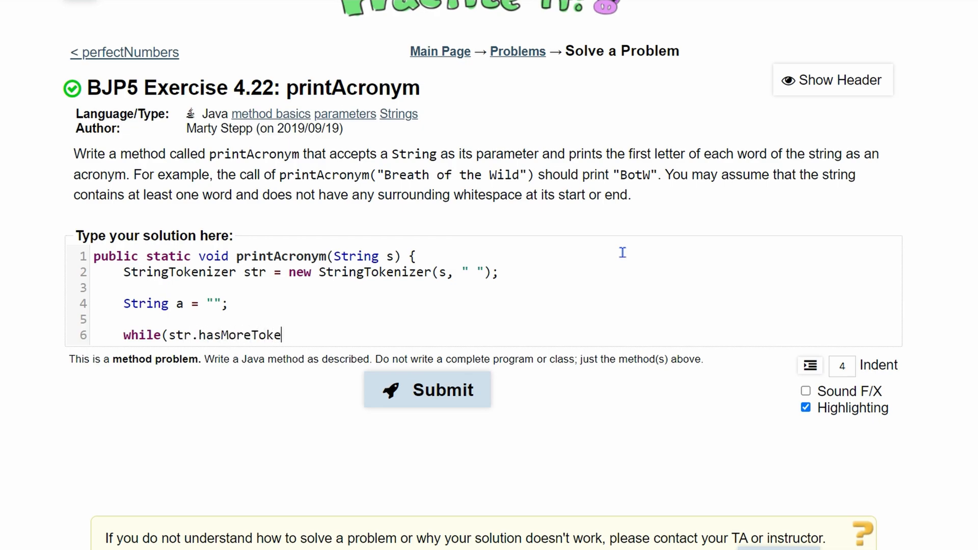
type("ns()")
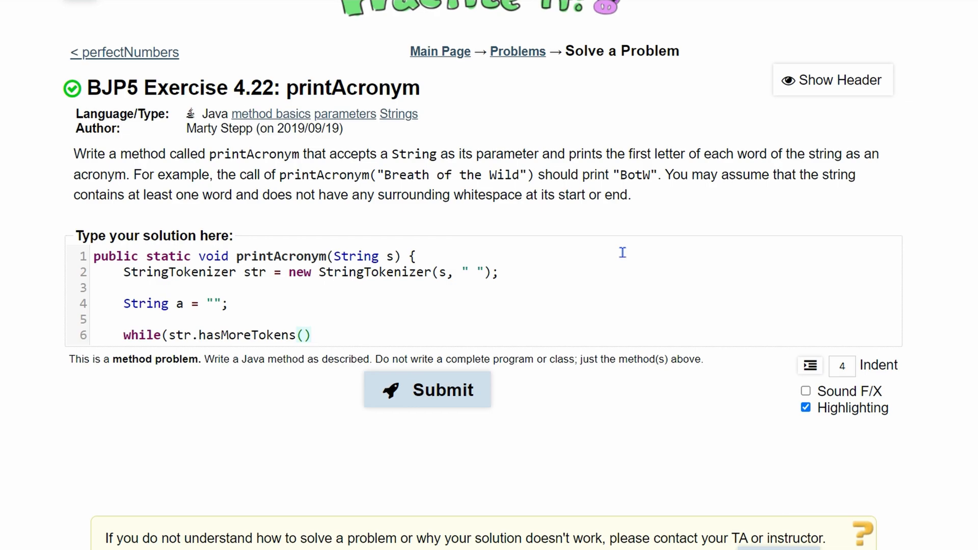
type(")")
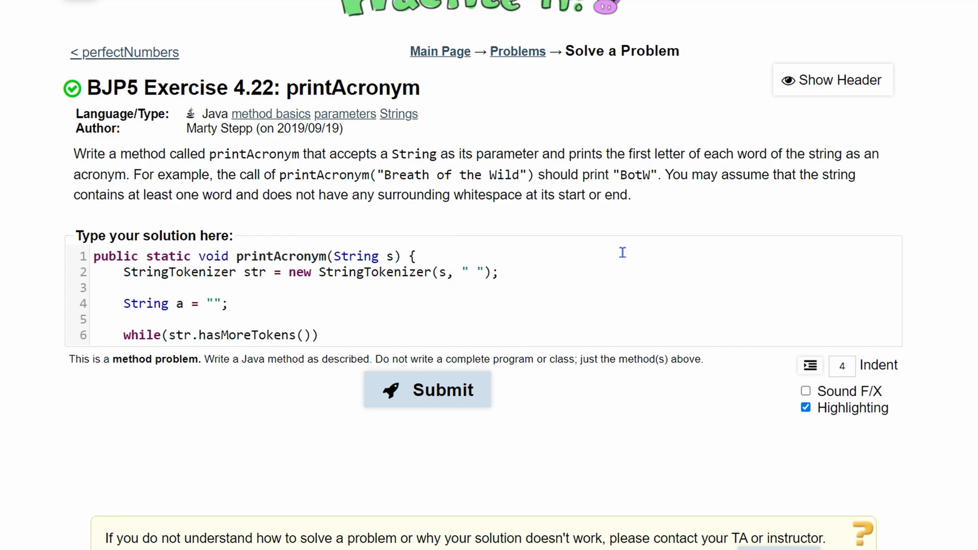
type("{")
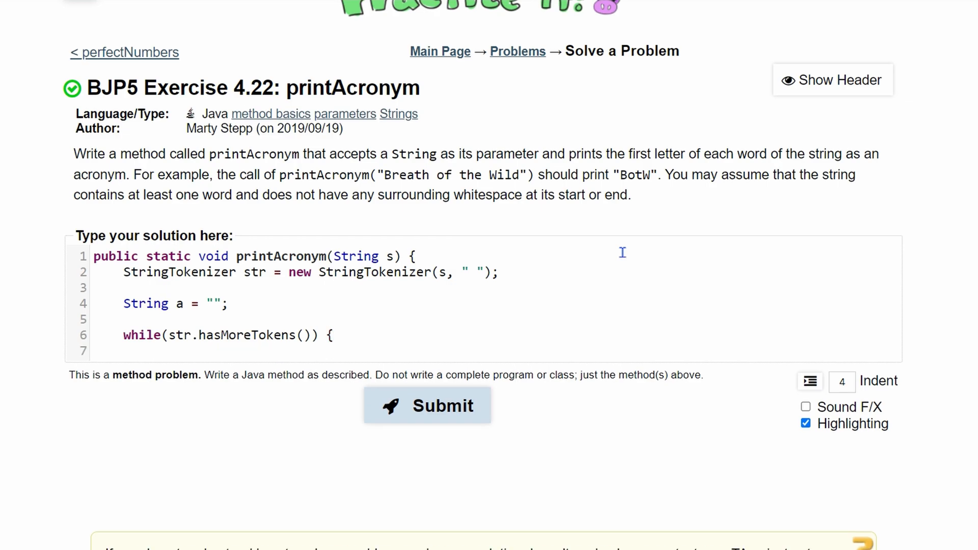
Inside the loop, write a += str.nextToken().charAt(0); to collect each first letter.
type("a")
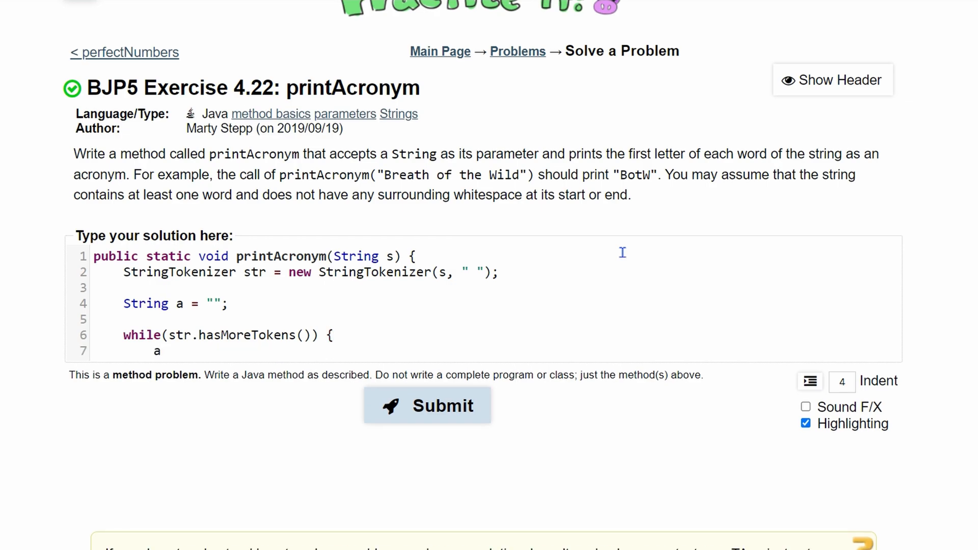
type("+=")
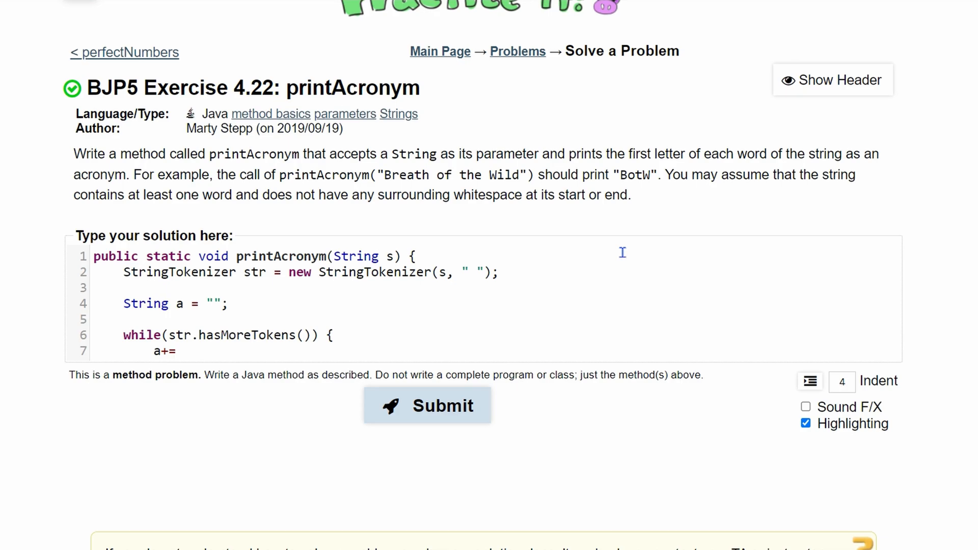
type("s")
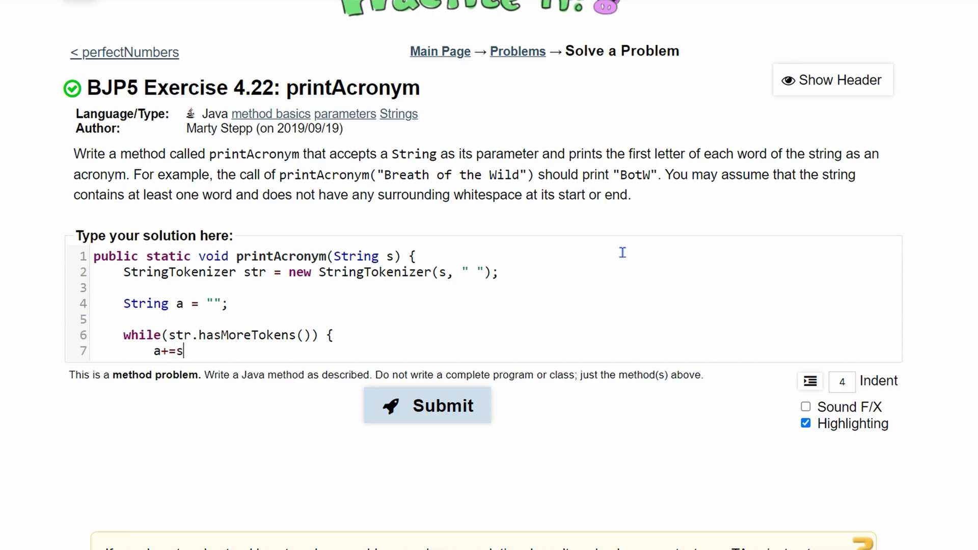
type("tr.")
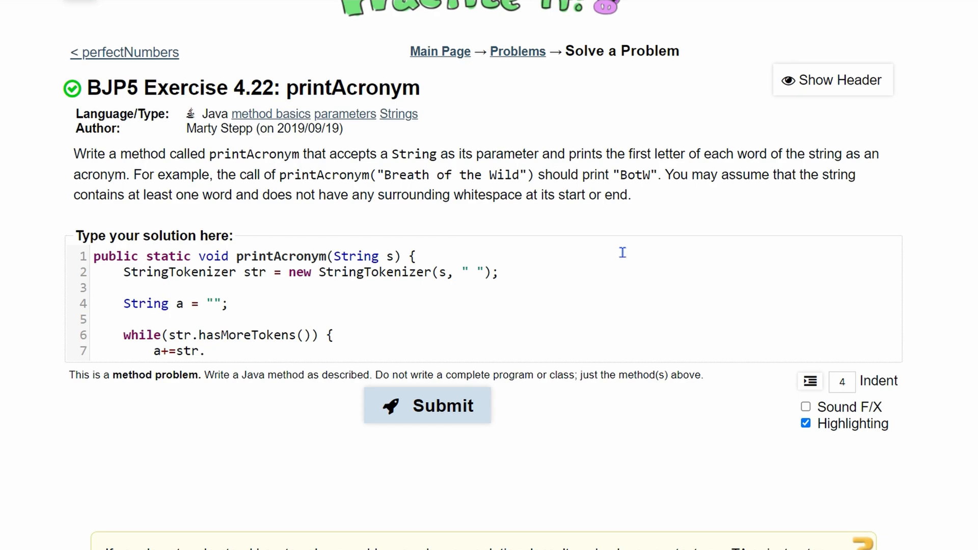
type("nex")
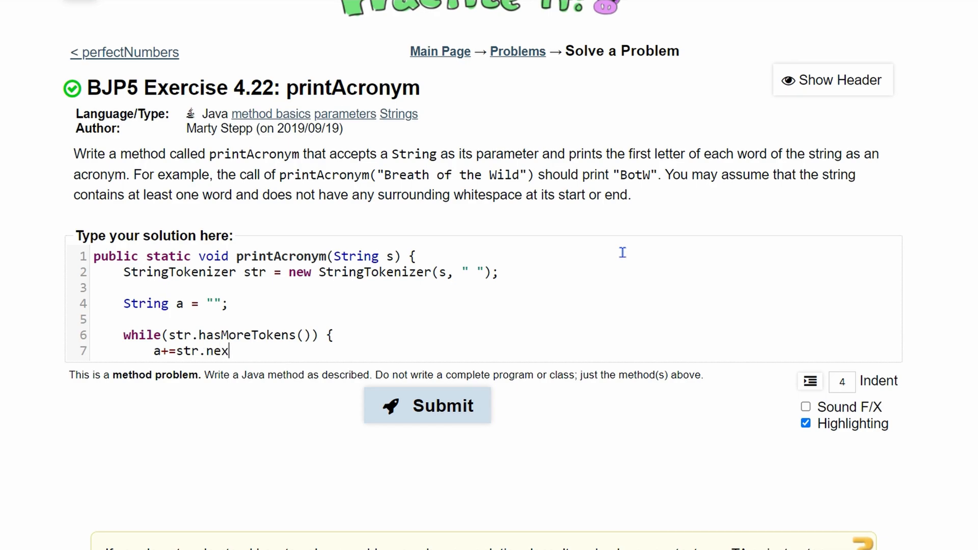
type("tToken()")
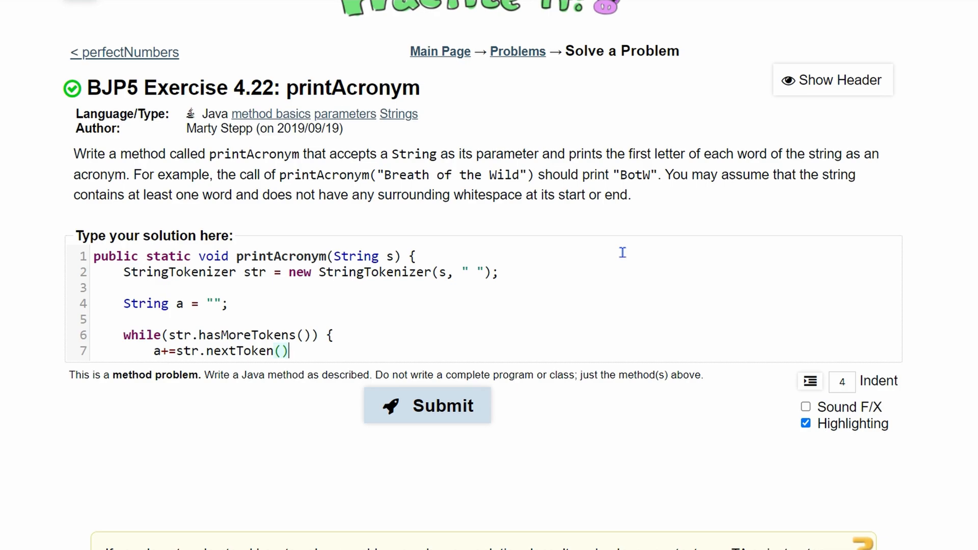
double_click(637, 175)
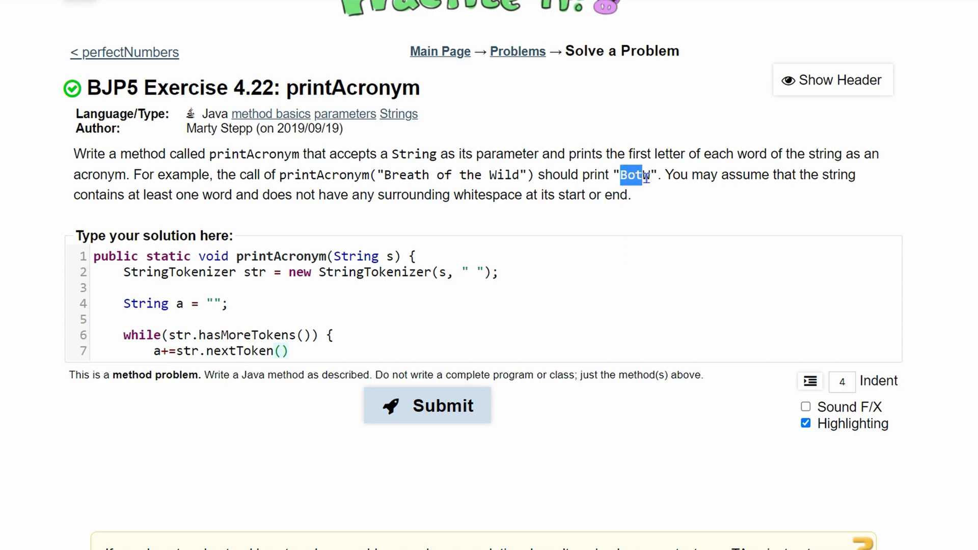
type(".")
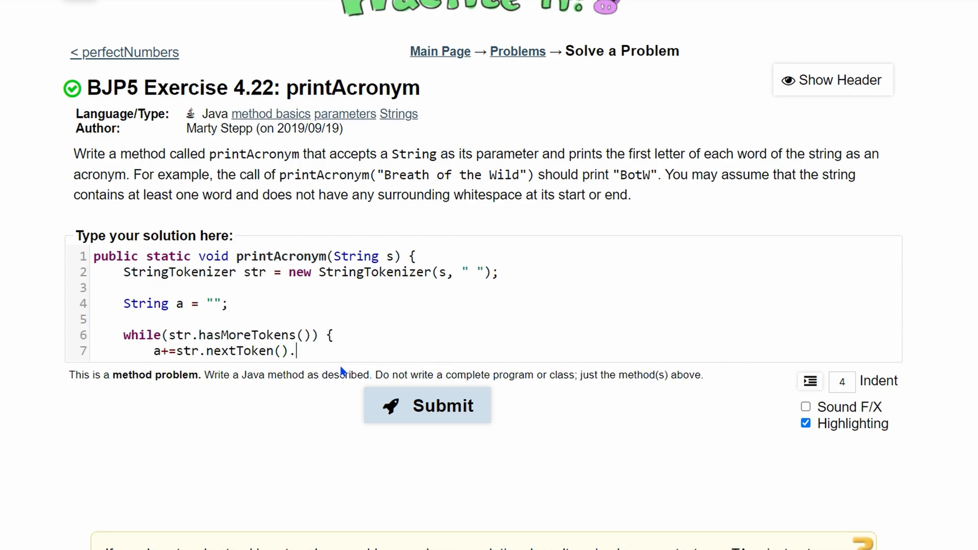
type("charAt")
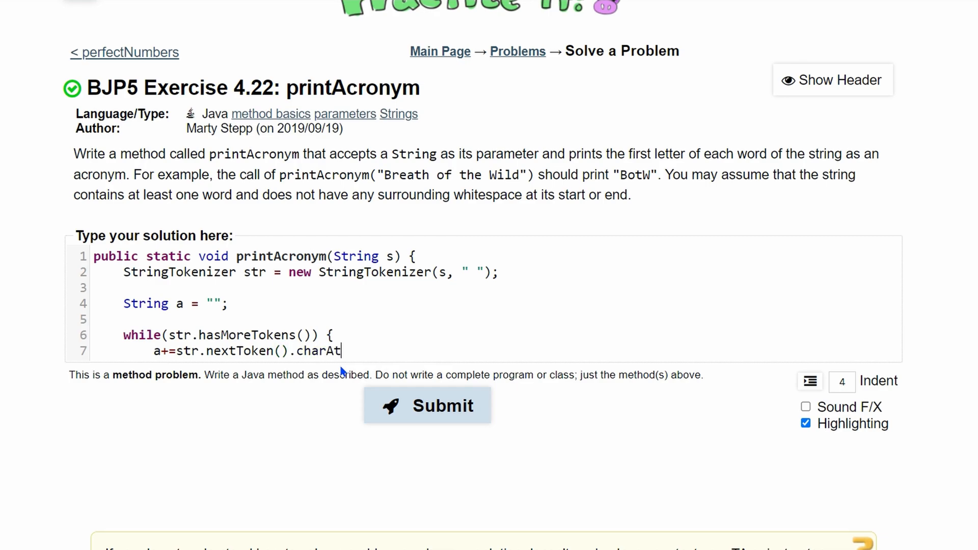
type("(0)")
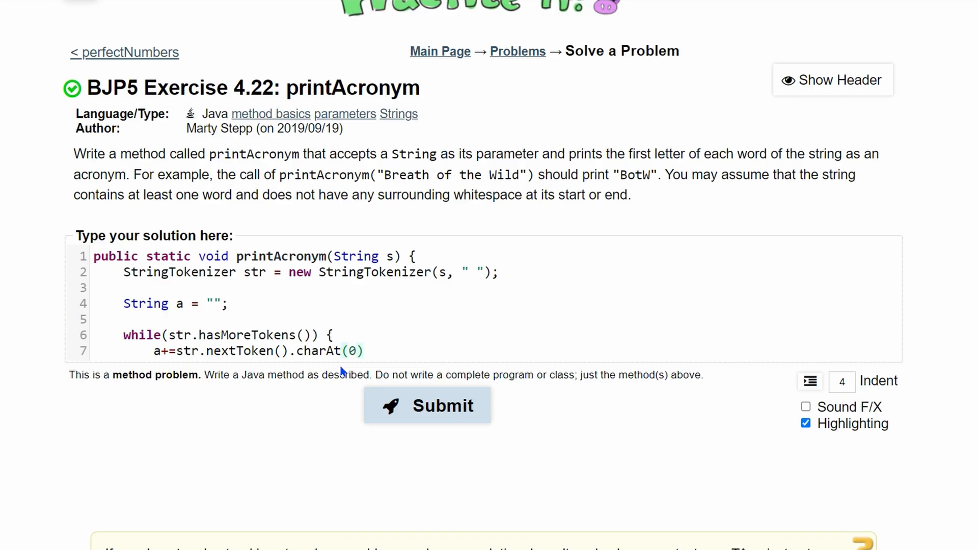
type(";")
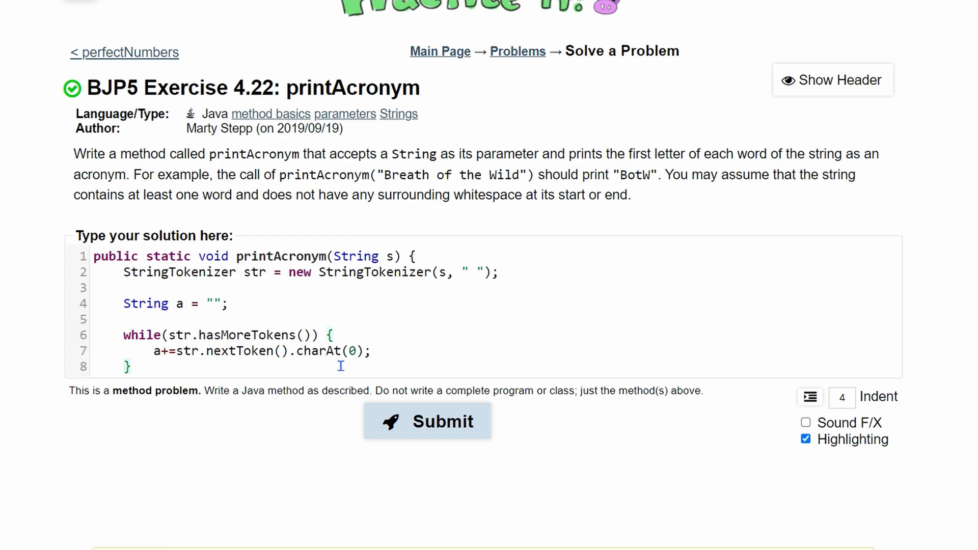
After the loop, add System.out.println(a); and close the method.
key("Enter")
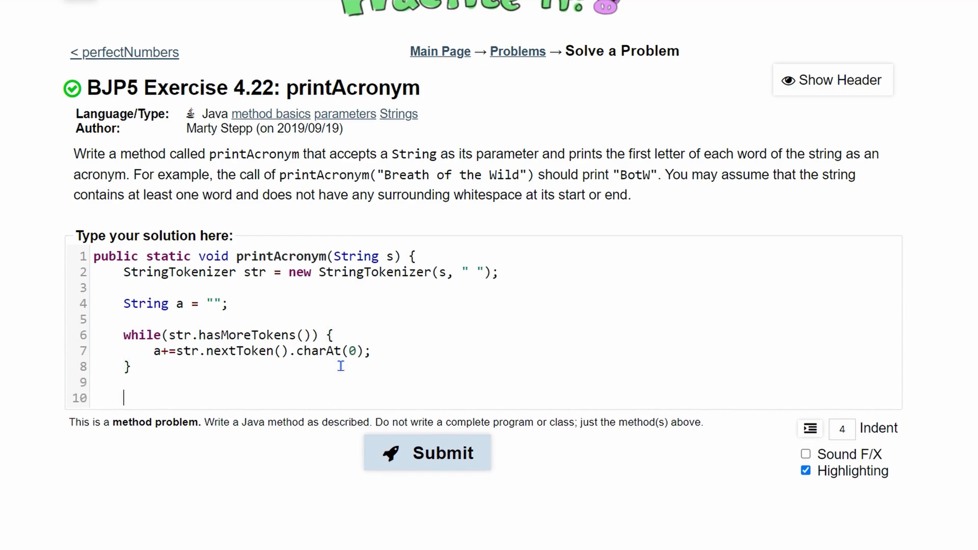
type("System.ou")
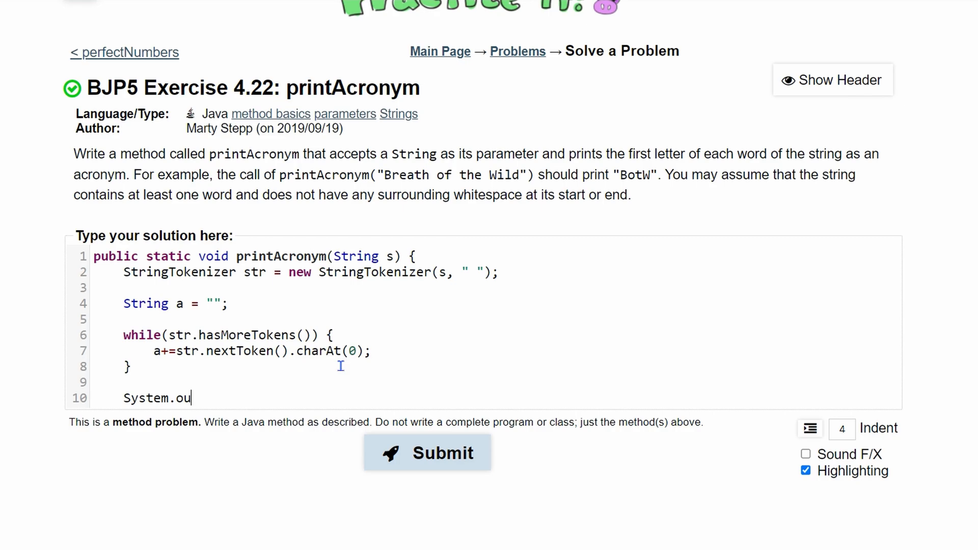
type("t.println")
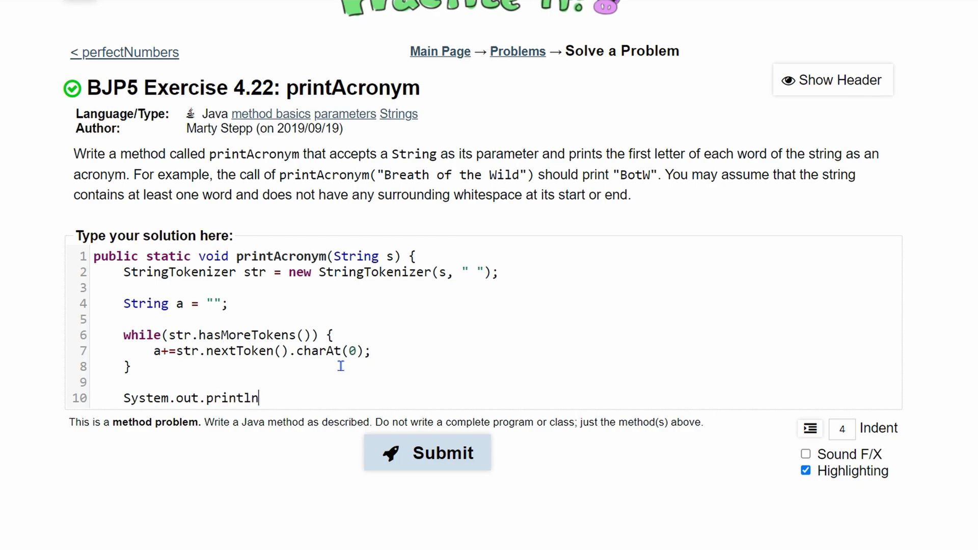
type("(a")
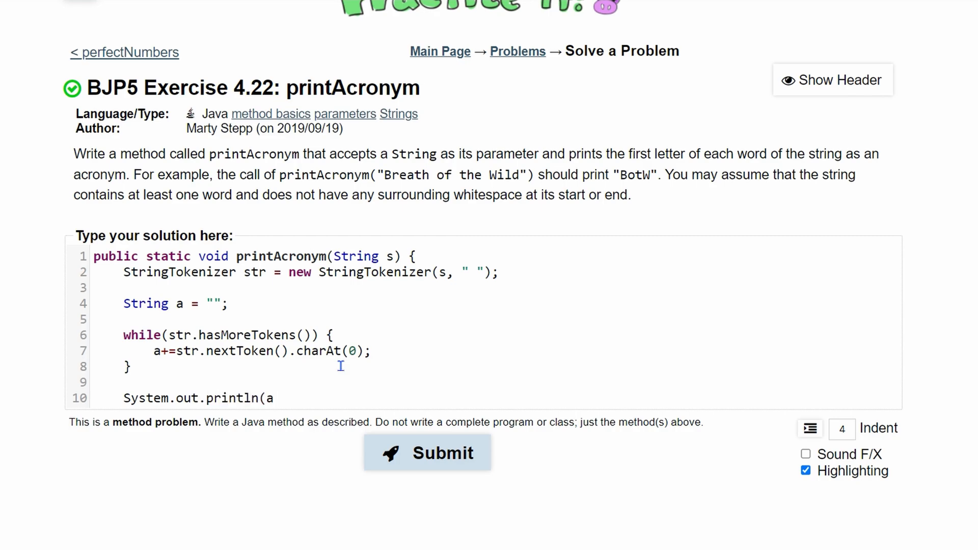
type(");")
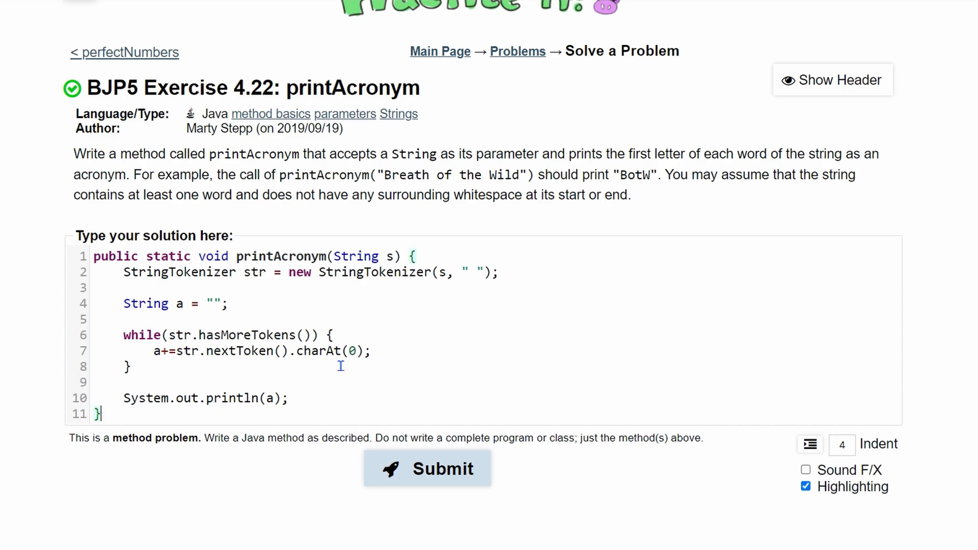
left_click(428, 469)
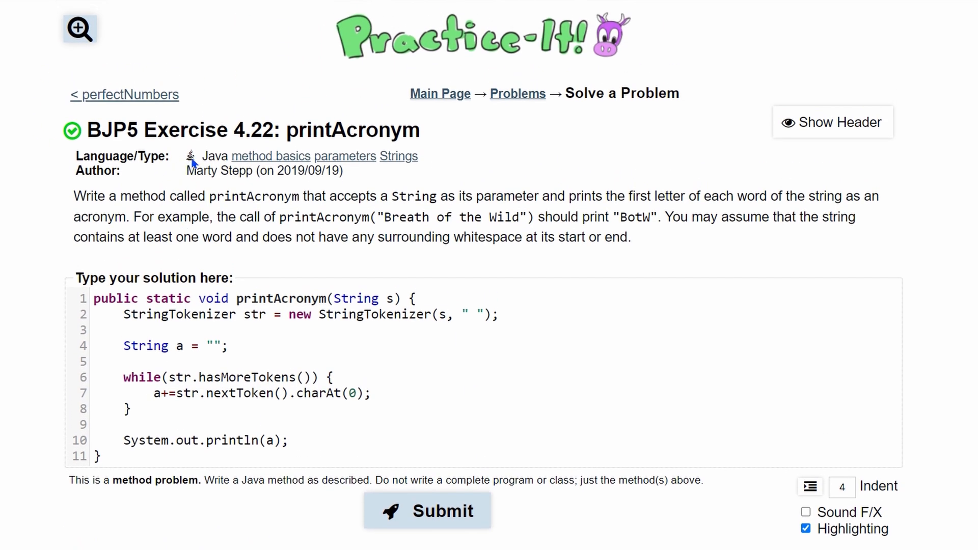
double_click(349, 131)
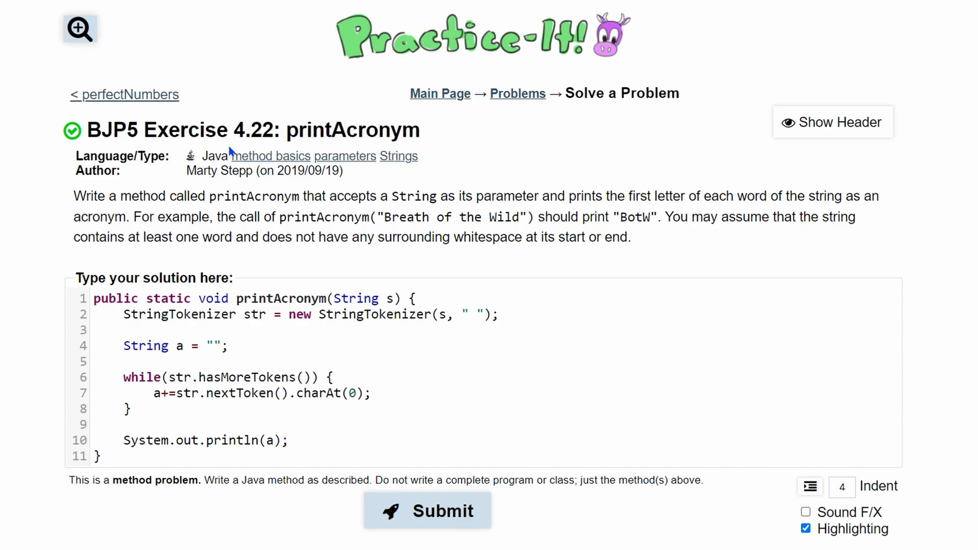
mouse_move(500, 89)
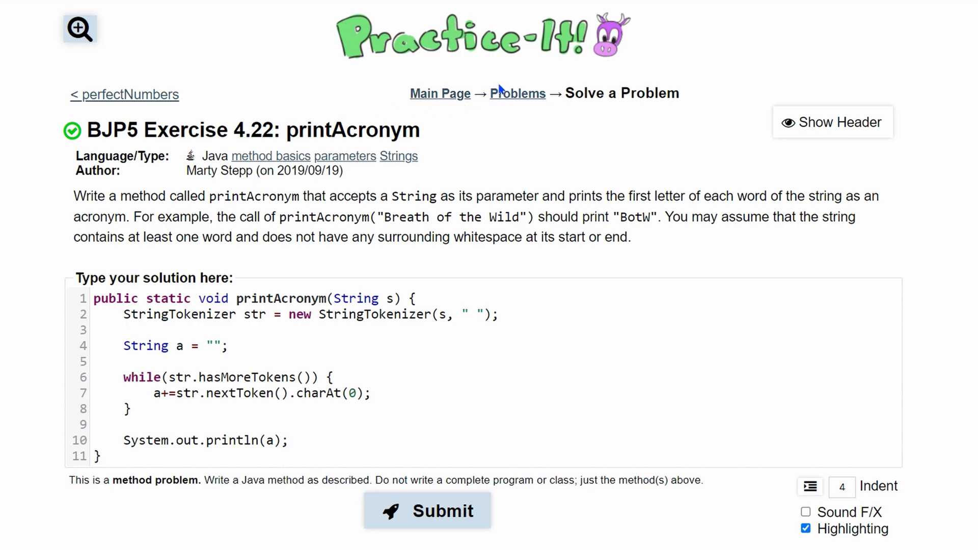